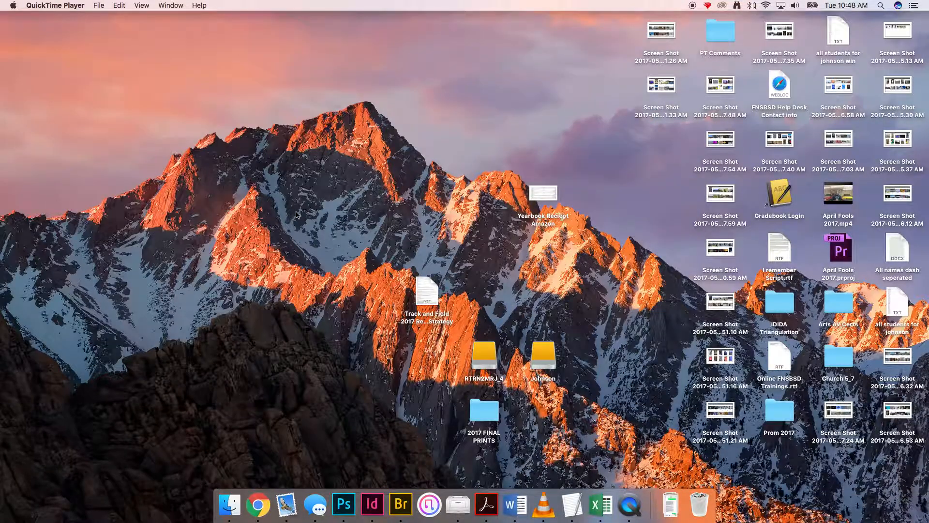
Step: Bring up the Animoto website in Chrome
click(257, 505)
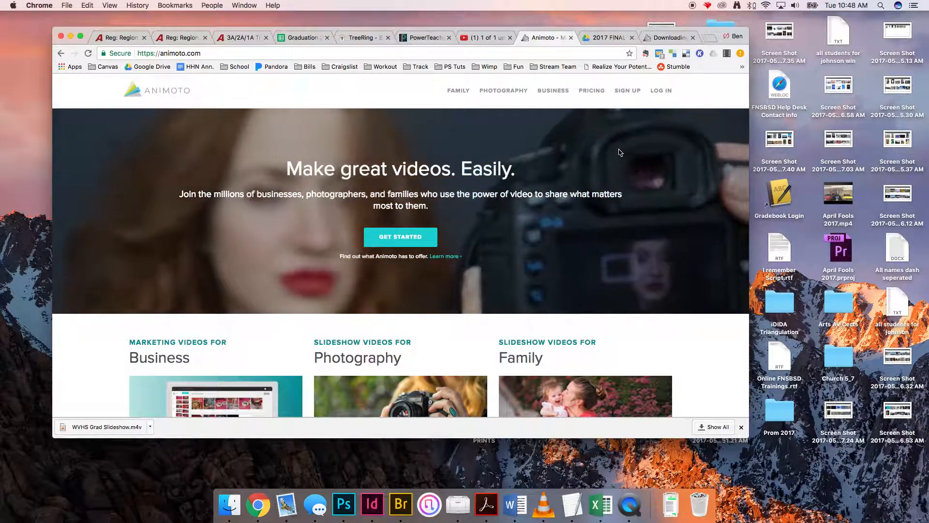
Step: Log in with the account email and password to reach the Dashboard
click(661, 90)
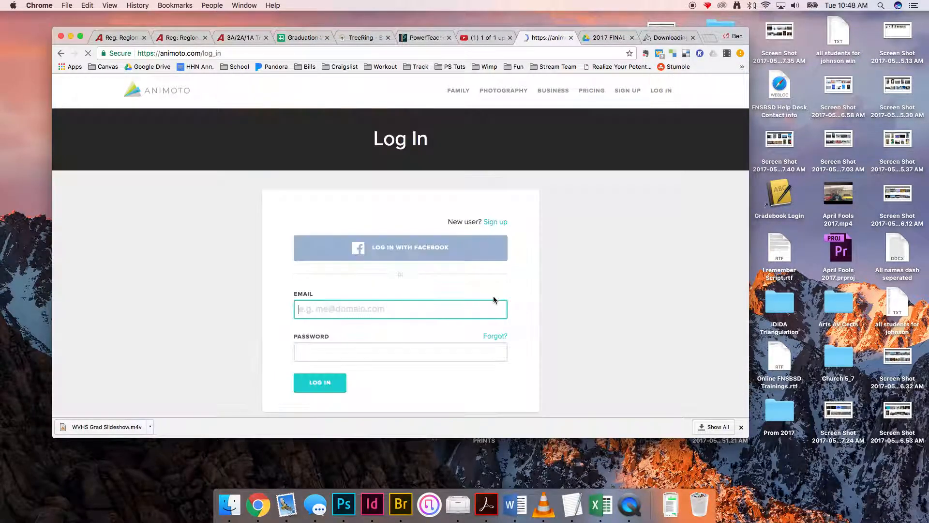
text(be)
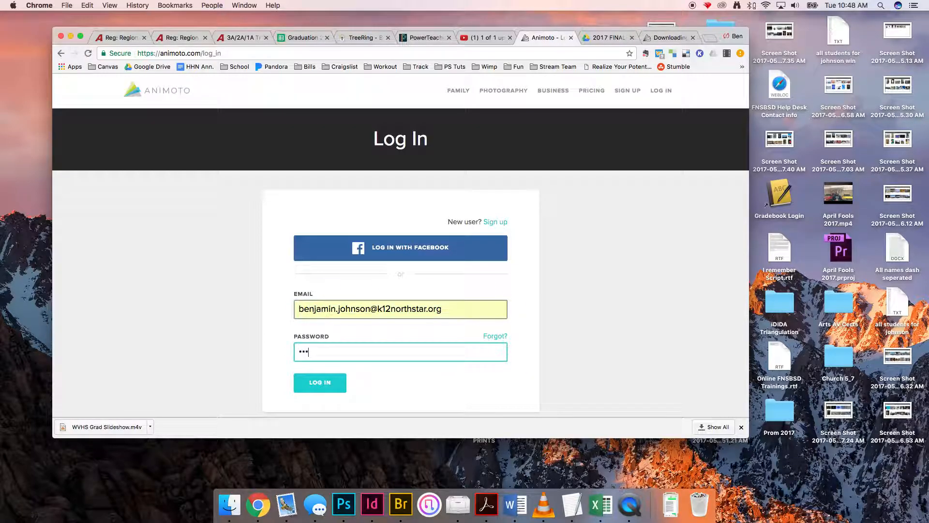
key(backspace)
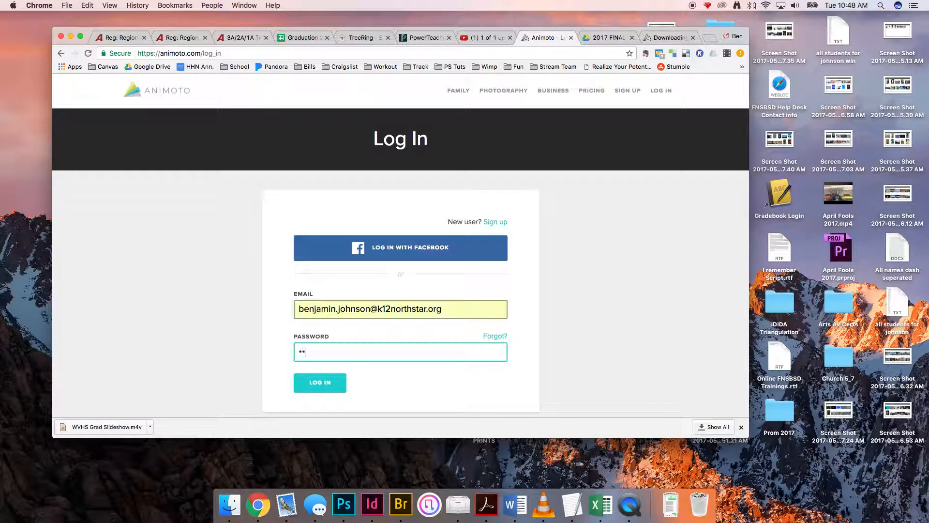
click(320, 382)
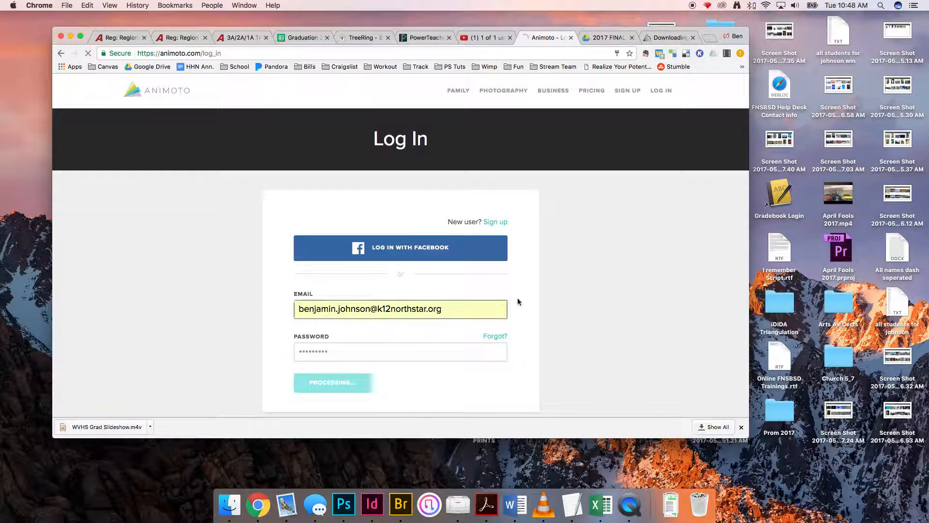
click(332, 382)
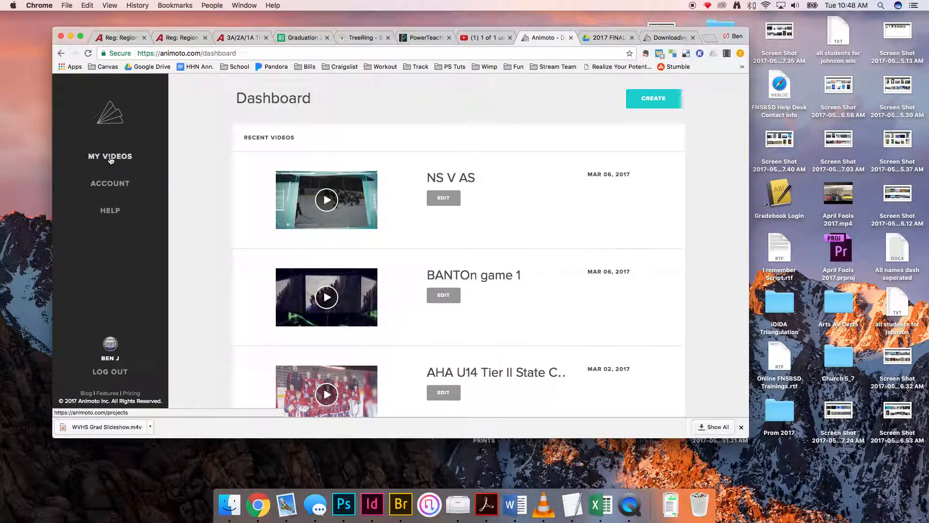
Step: Show the My Videos grid of all saved projects
click(109, 156)
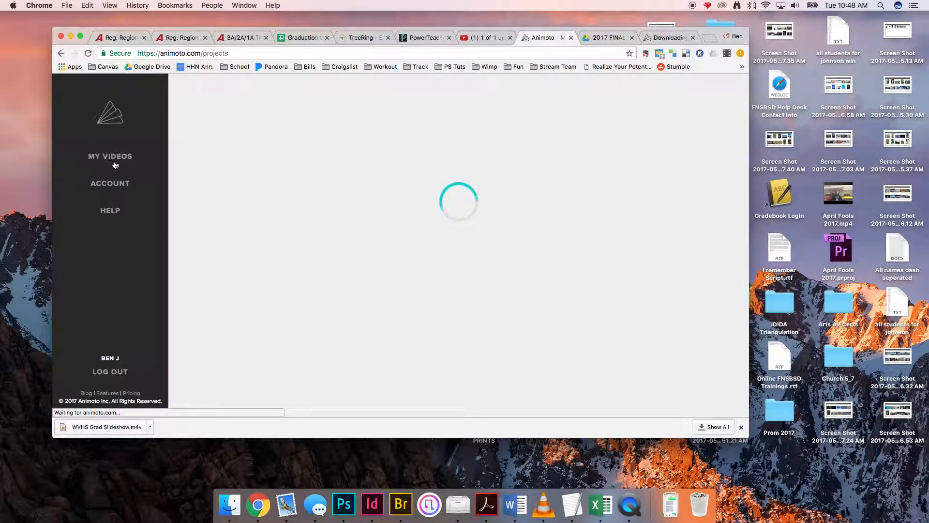
click(109, 155)
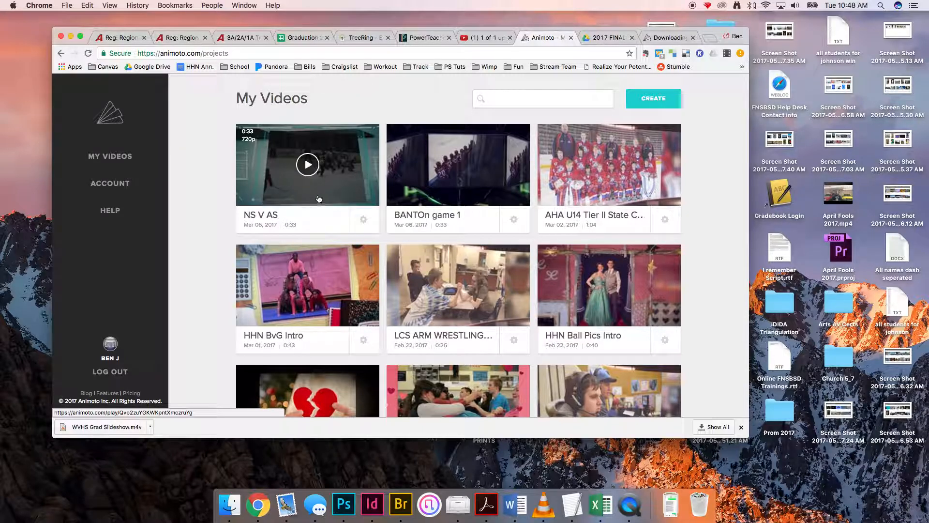
Step: Go to the NS V AS hockey video's page and reach its download options below the player
click(307, 164)
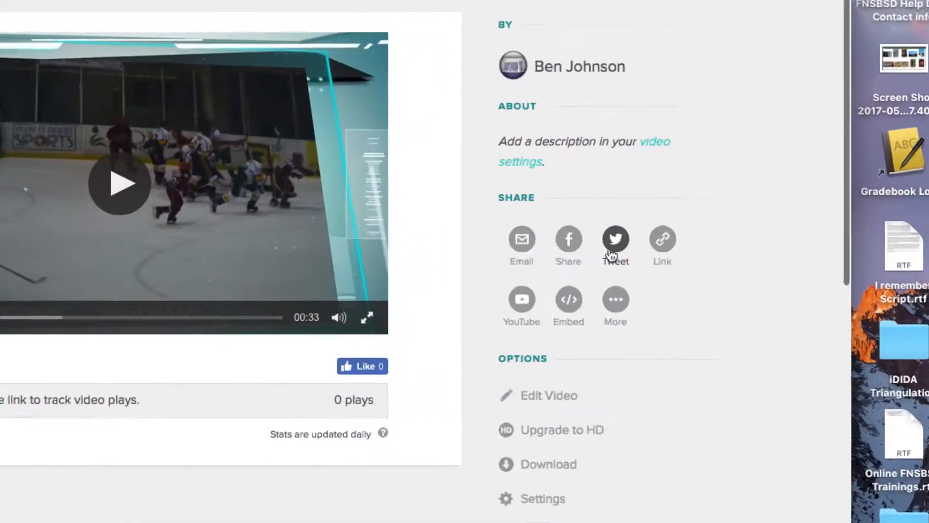
scroll(down, 3)
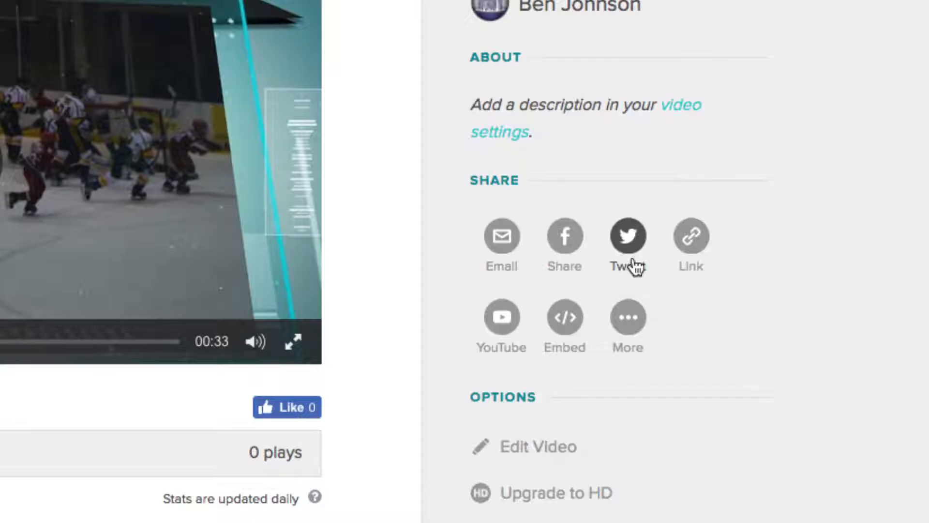
mouse_move(689, 239)
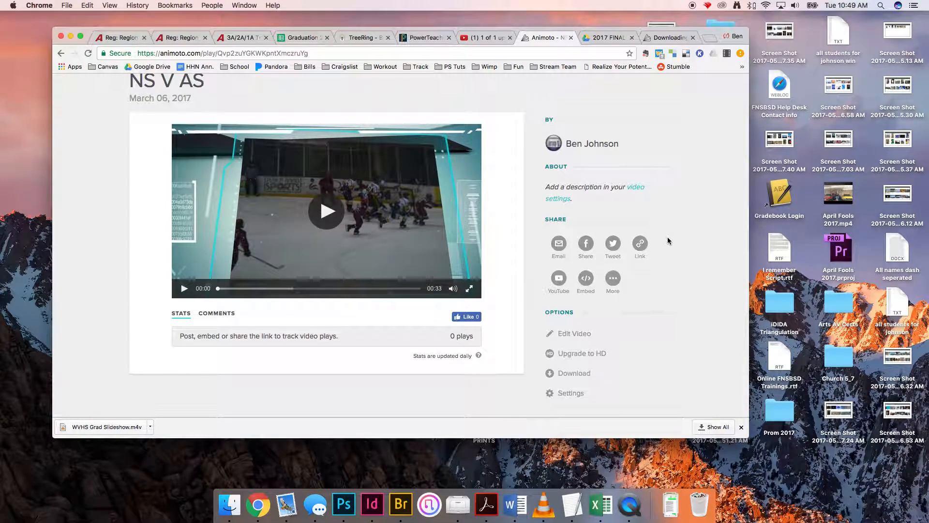
scroll(down, 3)
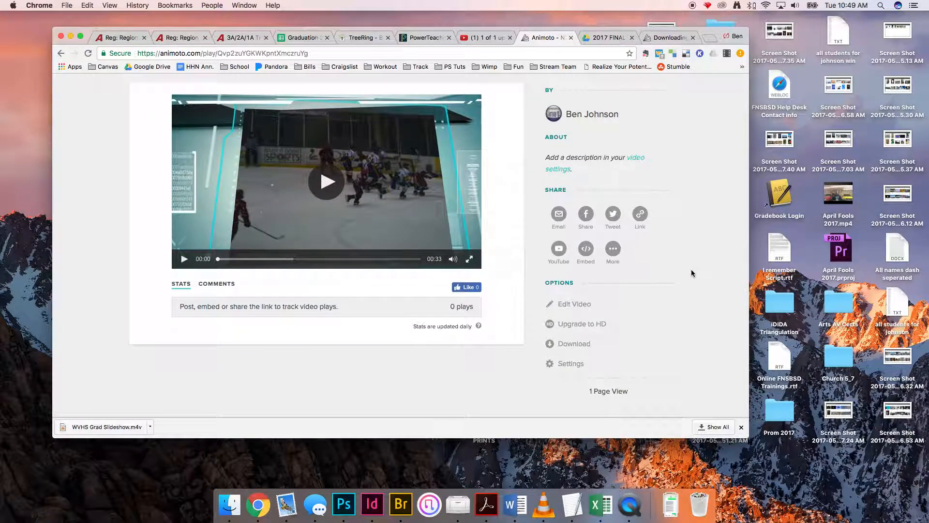
scroll(down, 3)
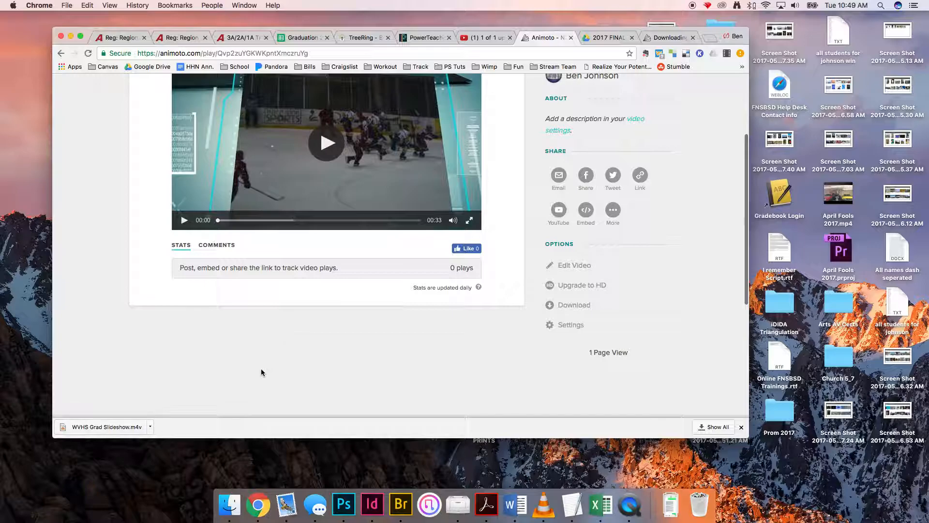
mouse_move(415, 355)
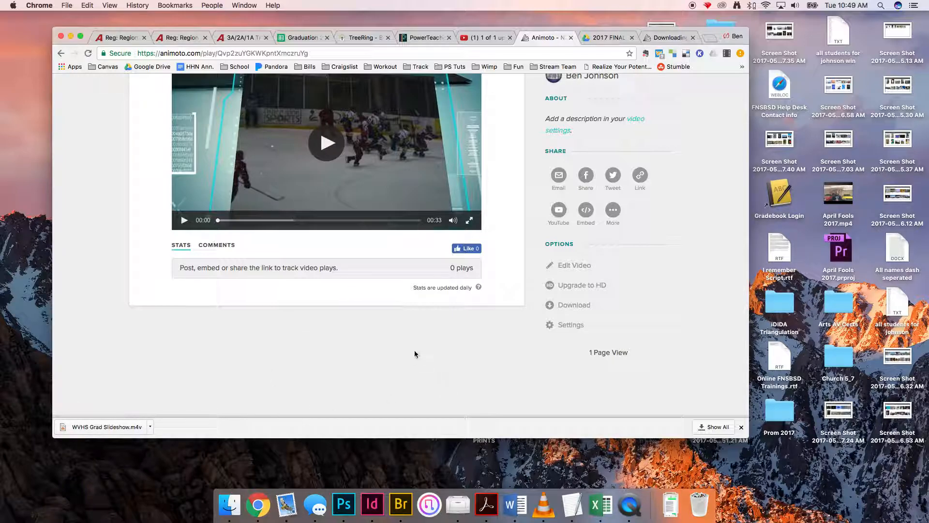
mouse_move(299, 382)
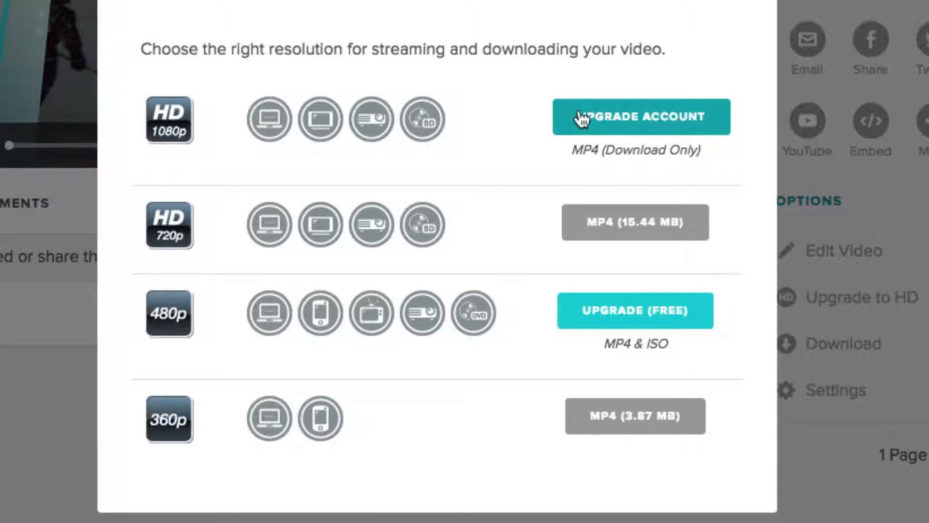
mouse_move(579, 104)
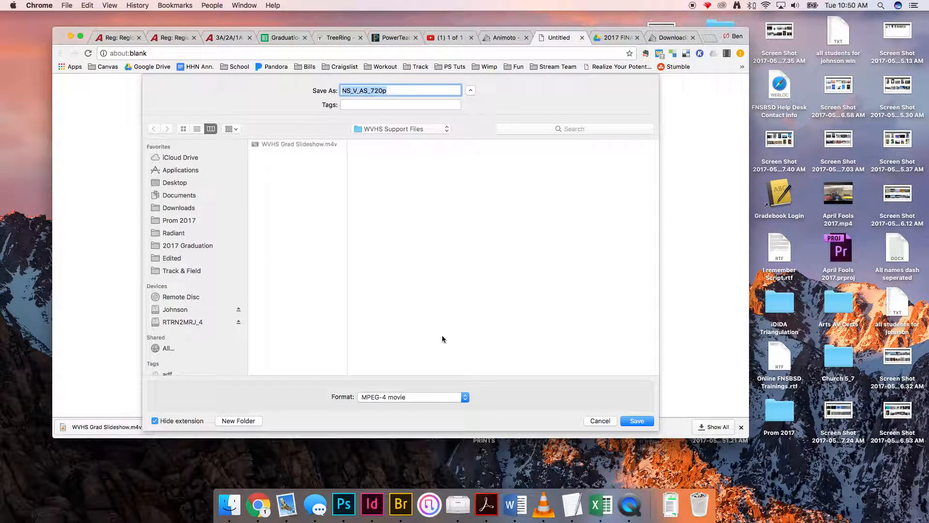
mouse_move(290, 176)
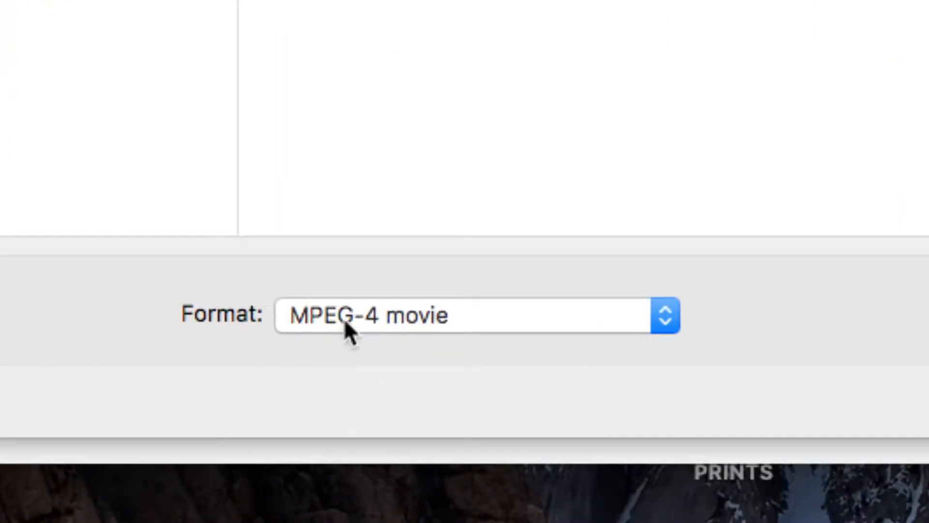
mouse_move(413, 329)
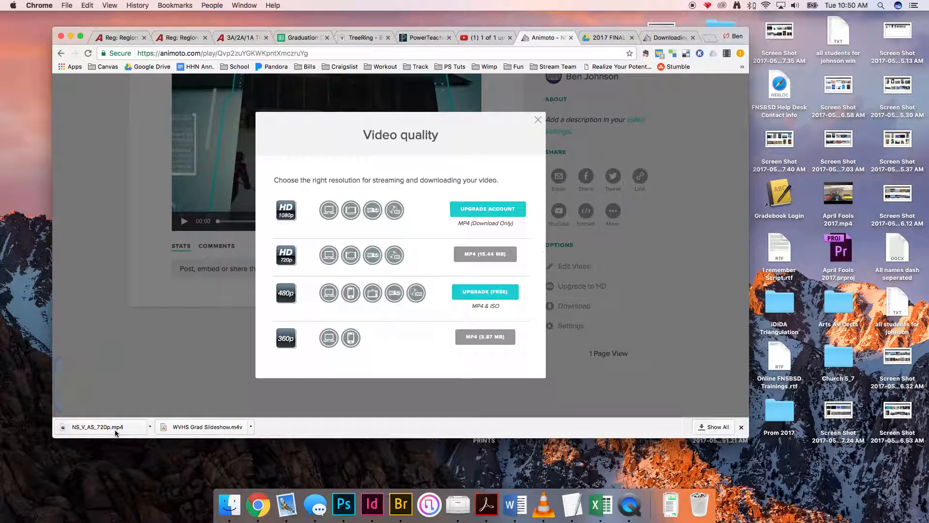
mouse_move(97, 436)
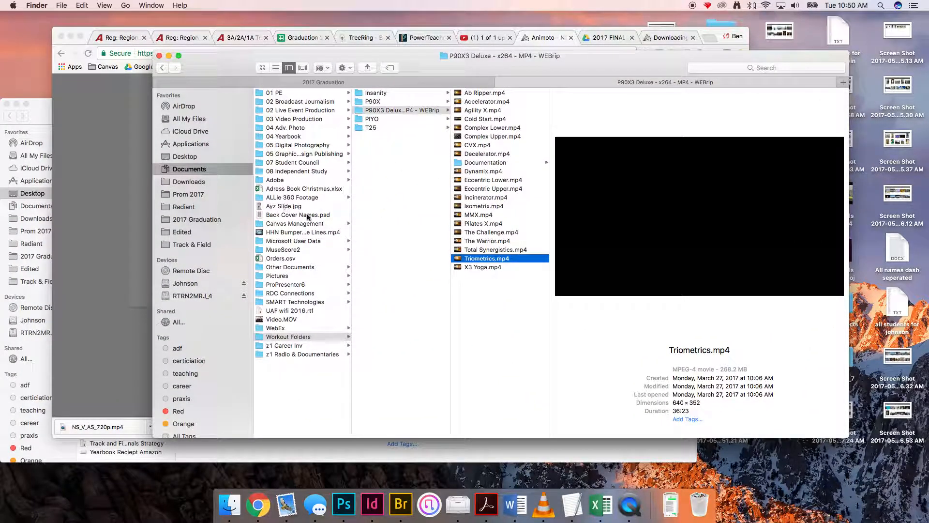
Step: Preview NS_V_AS_720p.mp4 on the Desktop in Finder as a 1280×720, 33-second movie
click(294, 241)
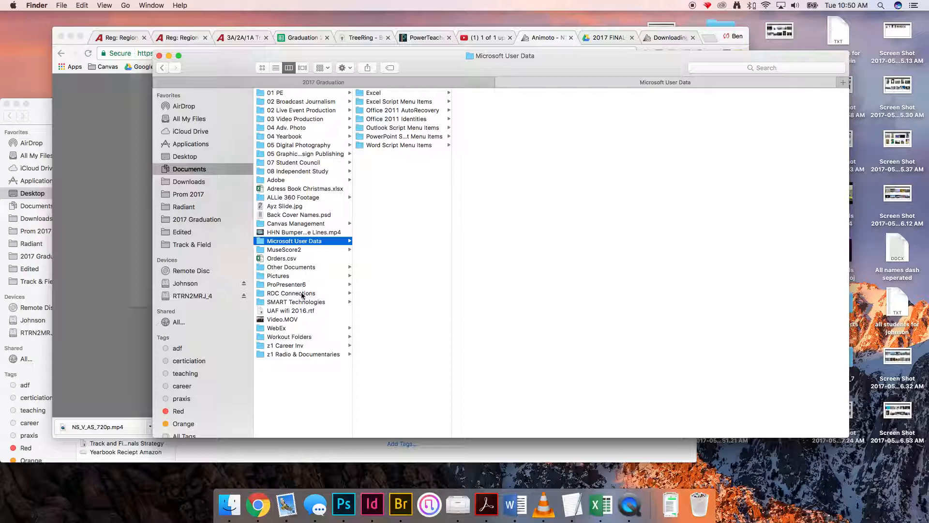
click(184, 156)
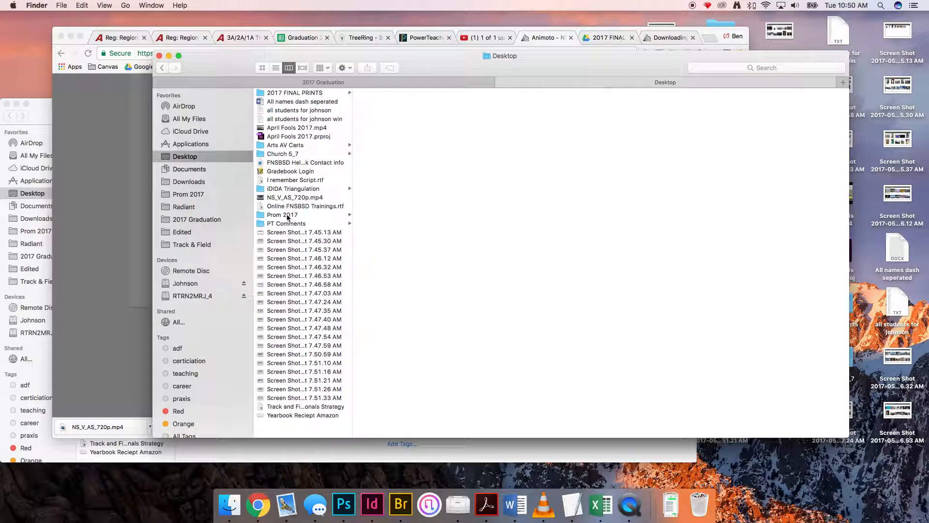
click(294, 197)
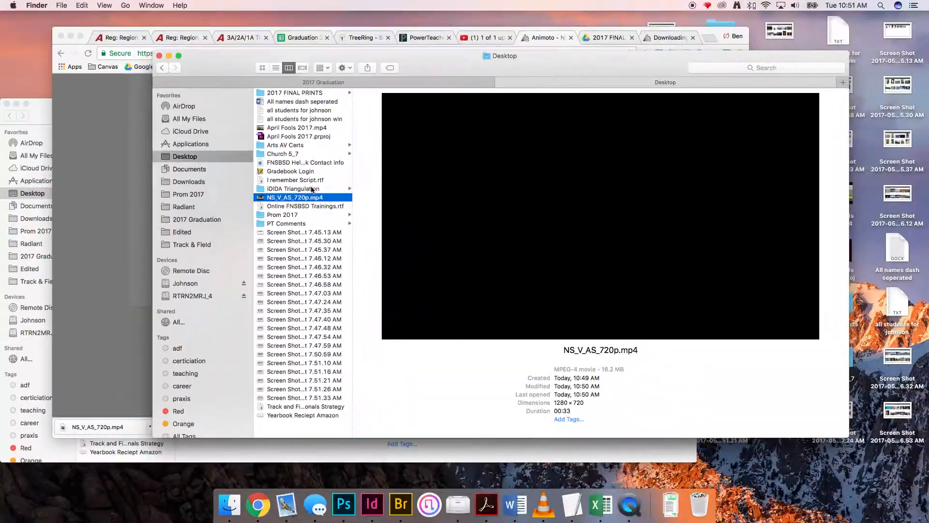
mouse_move(599, 505)
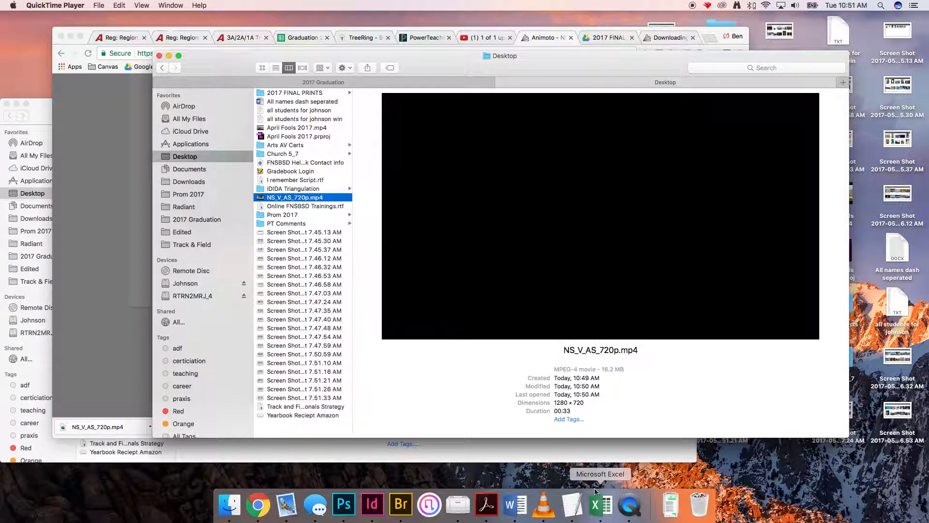